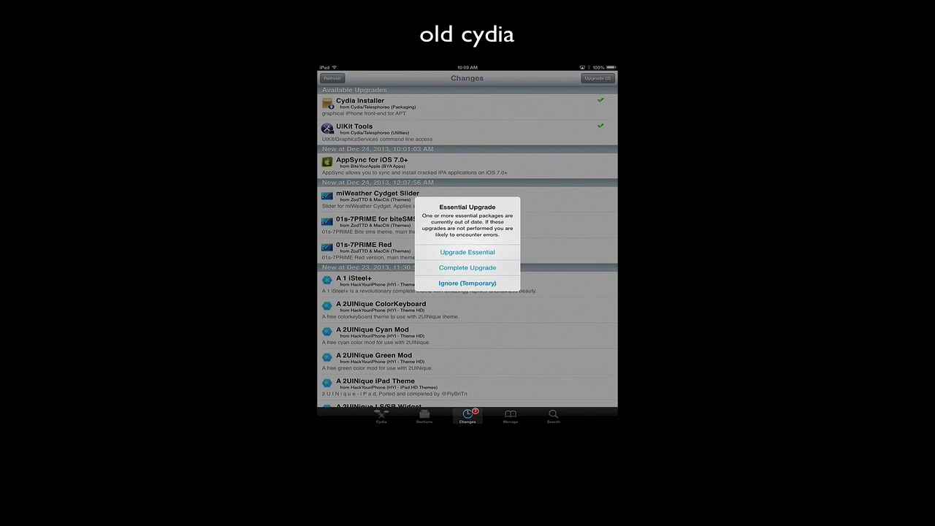
Choose Ignore (Temporary) on the Essential Upgrade alert, keeping the Changes list visible.
{"action": "left_click", "coordinate": [468, 280]}
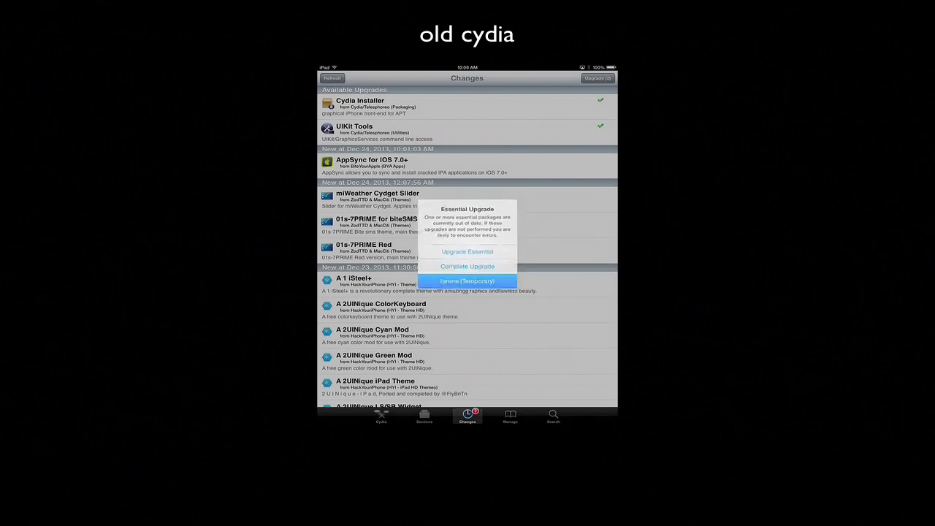
{"action": "left_click", "coordinate": [468, 281]}
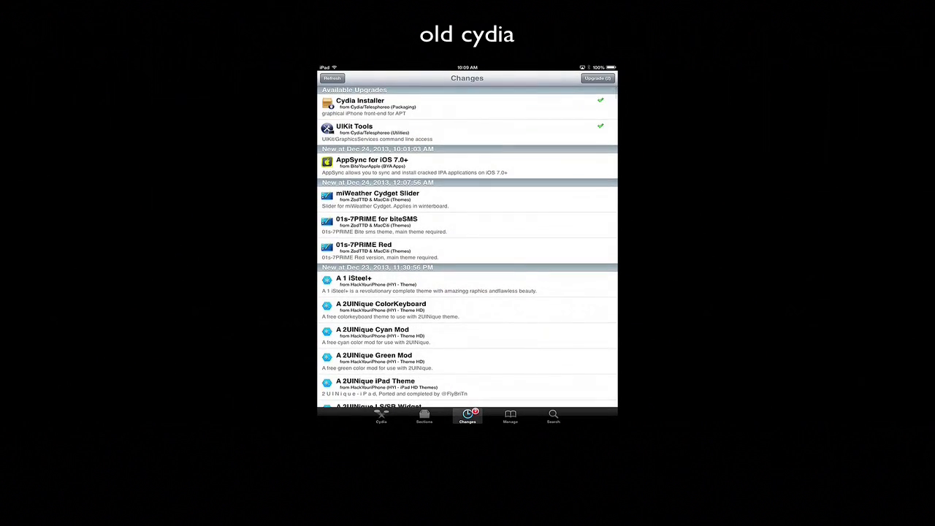
{"action": "left_click", "coordinate": [358, 106]}
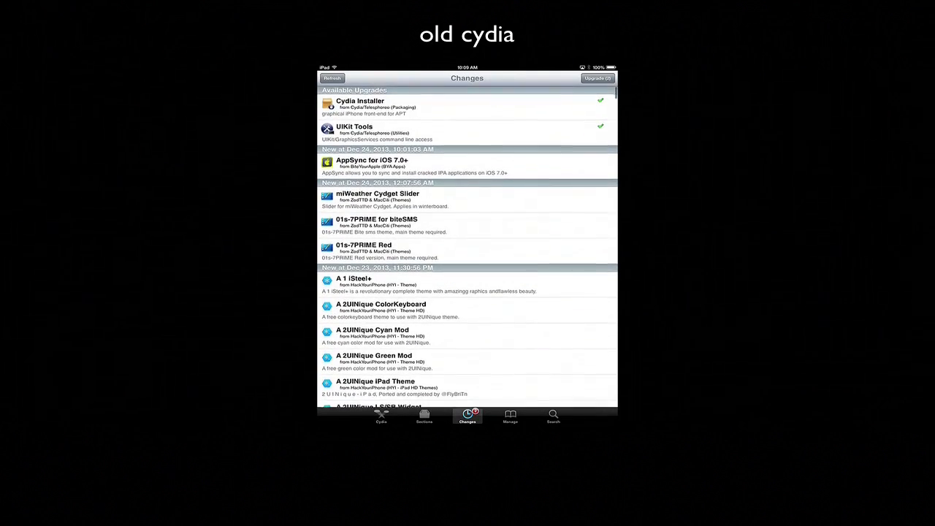
Browse the old-style Home, Sections and Sources screens, ending on the Home welcome page.
{"action": "left_click", "coordinate": [379, 416]}
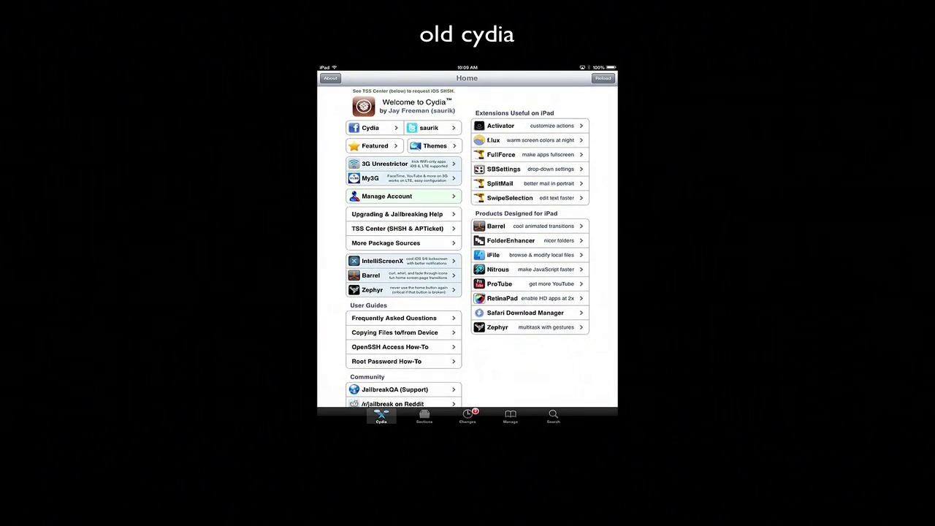
{"action": "scroll", "scroll_direction": "down", "scroll_amount": 3}
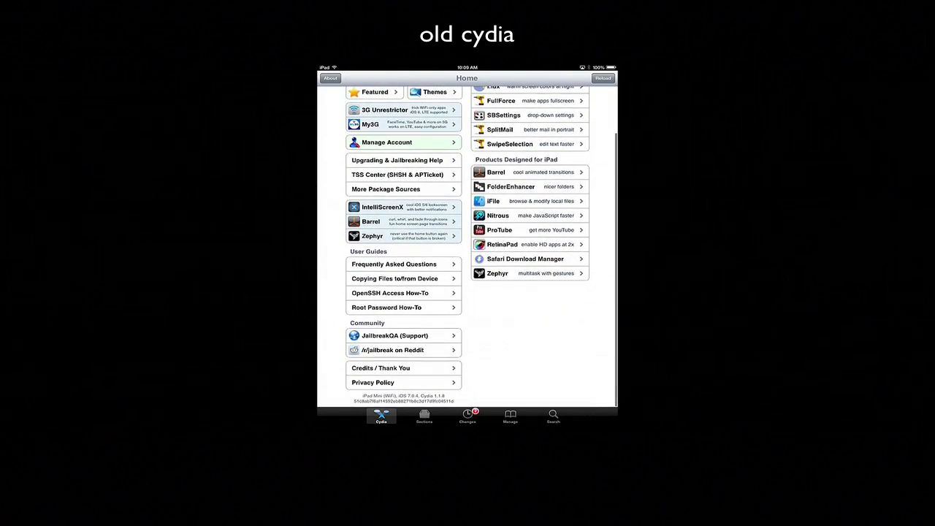
{"action": "left_click", "coordinate": [424, 417]}
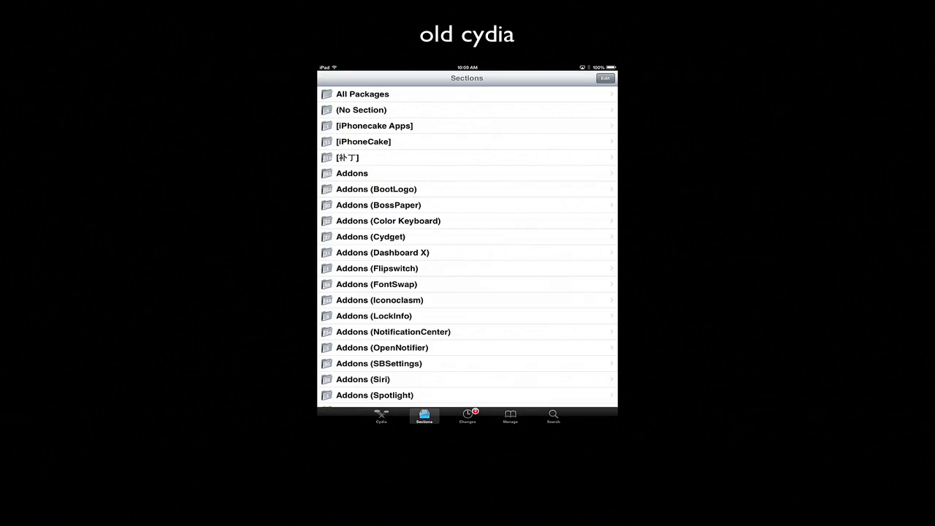
{"action": "left_click", "coordinate": [510, 417]}
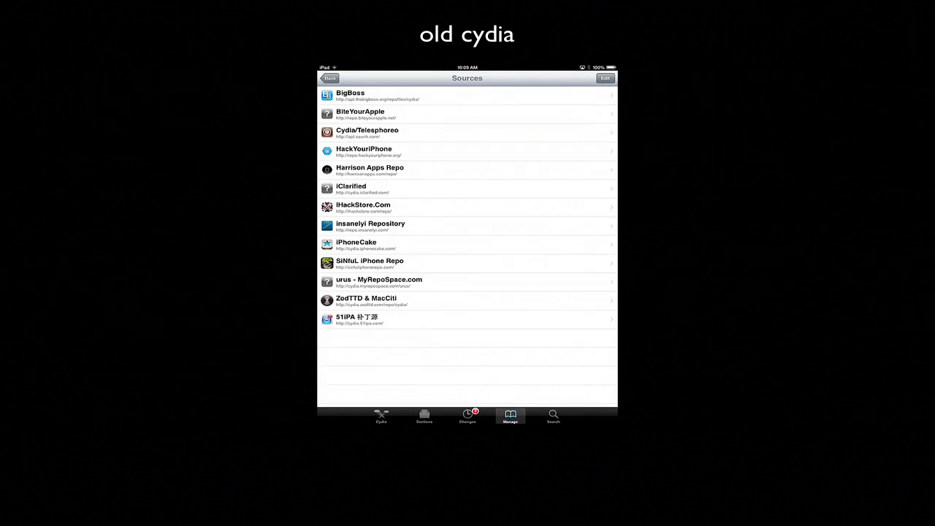
{"action": "left_click", "coordinate": [380, 417]}
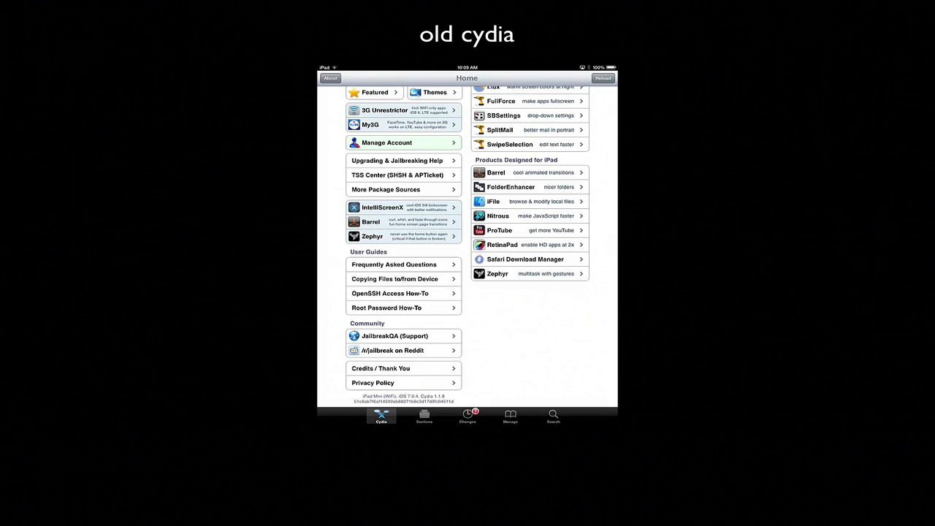
From Changes, upgrade and confirm installing Cydia Installer and UIKit Tools.
{"action": "left_click", "coordinate": [468, 417]}
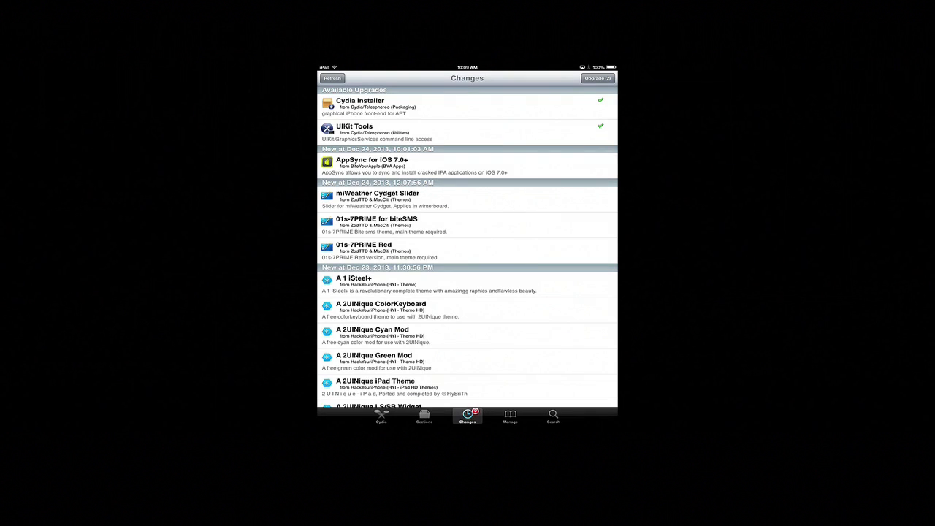
{"action": "left_click", "coordinate": [598, 79]}
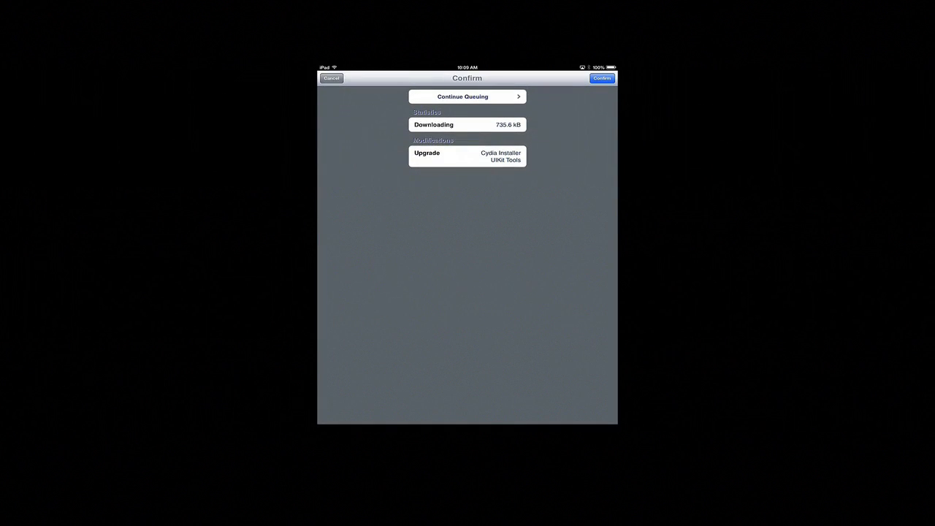
{"action": "left_click", "coordinate": [602, 79]}
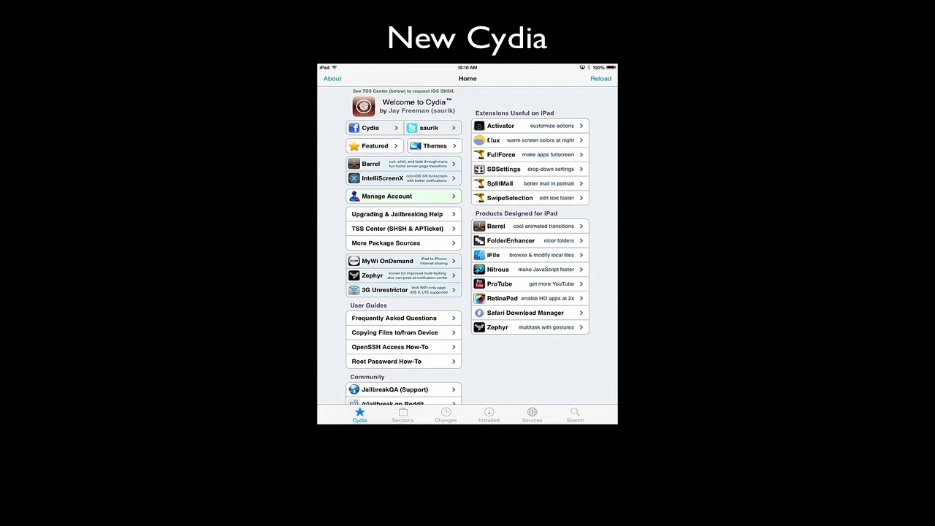
{"action": "left_click", "coordinate": [444, 415]}
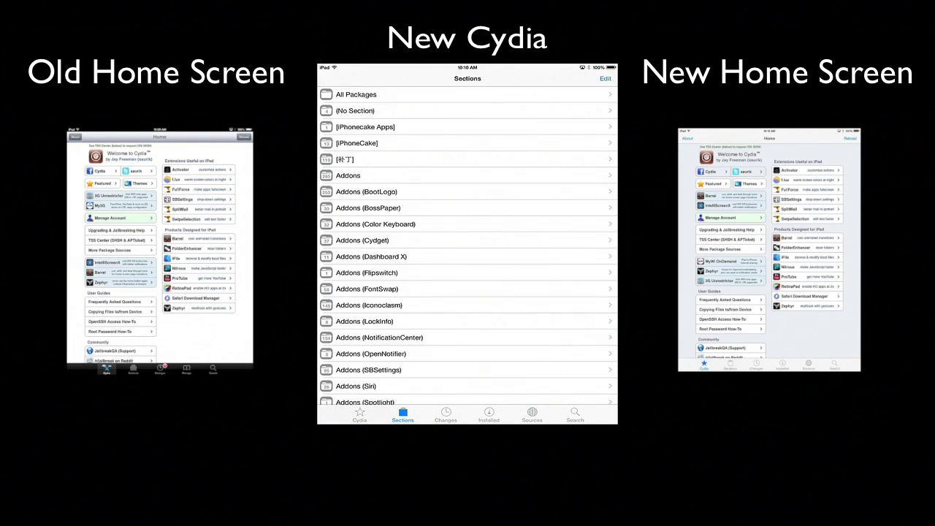
{"action": "left_click", "coordinate": [488, 415]}
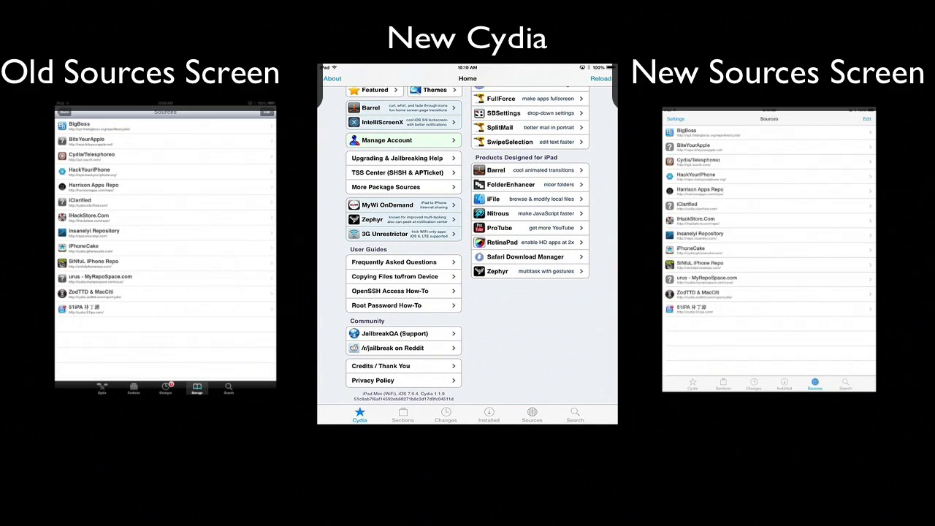
{"action": "scroll", "scroll_direction": "down", "scroll_amount": 3}
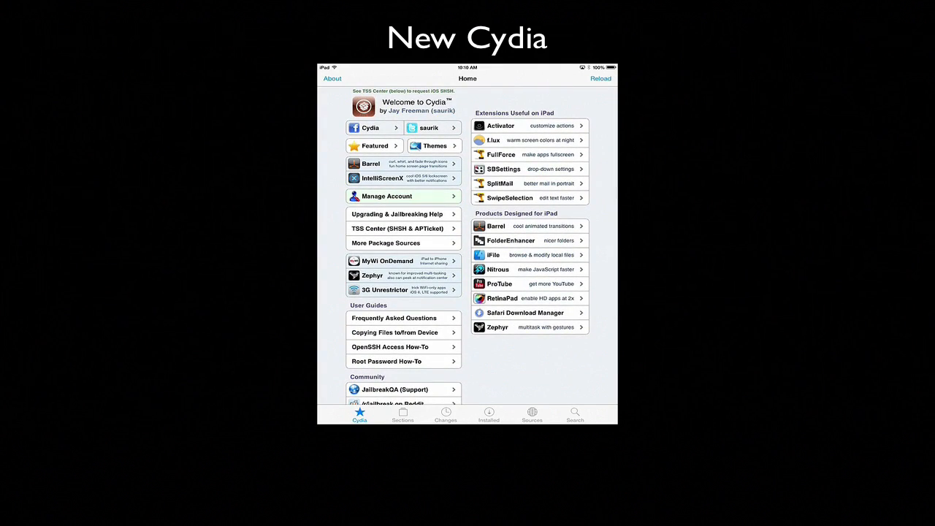
{"action": "scroll", "scroll_direction": "down", "scroll_amount": 3}
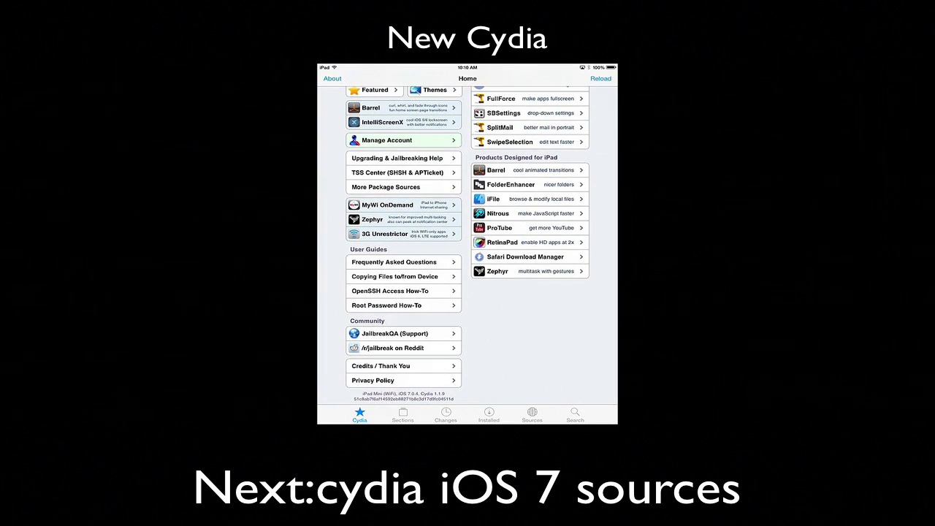